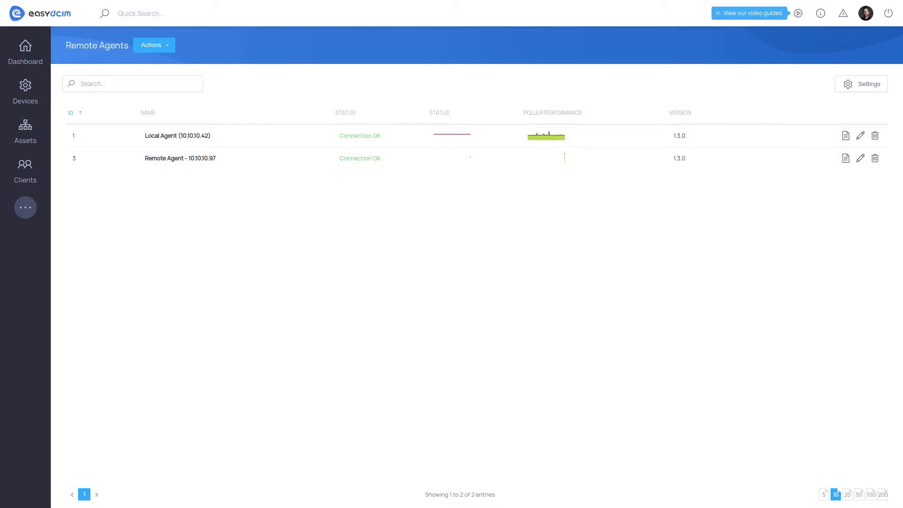
mouse_move(776, 289)
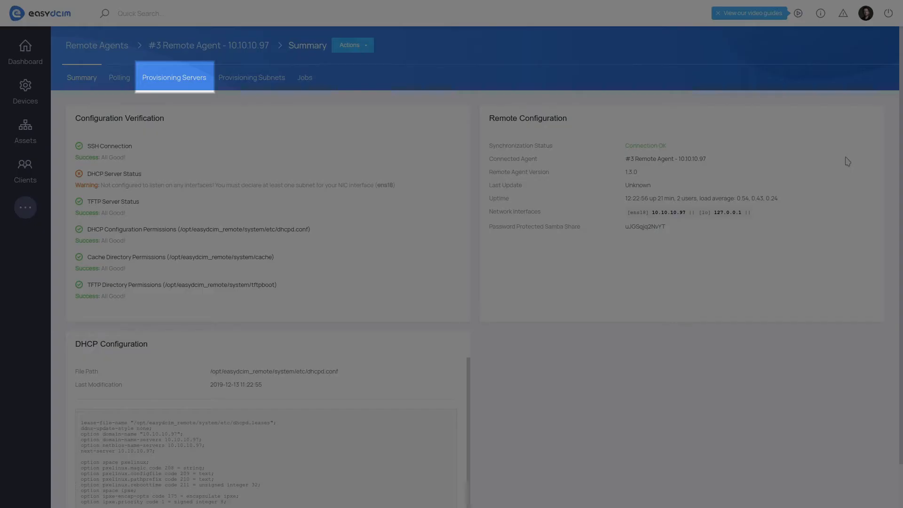
mouse_move(686, 156)
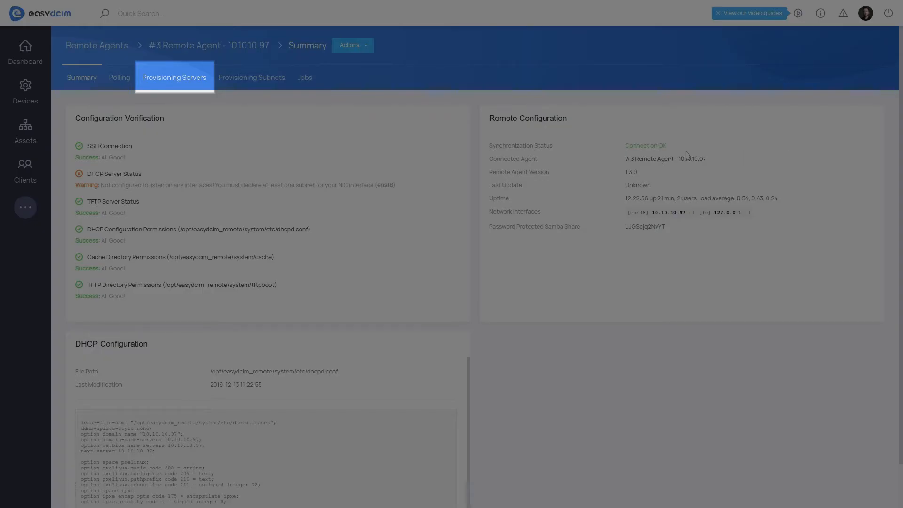
Step: Show the empty Provisioning Servers list of Remote Agent 10.10.10.97
left_click(173, 77)
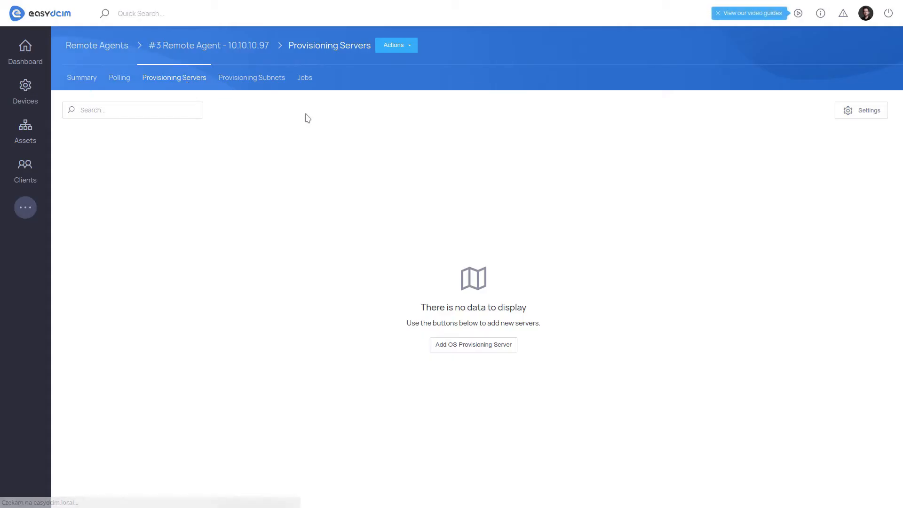
mouse_move(396, 45)
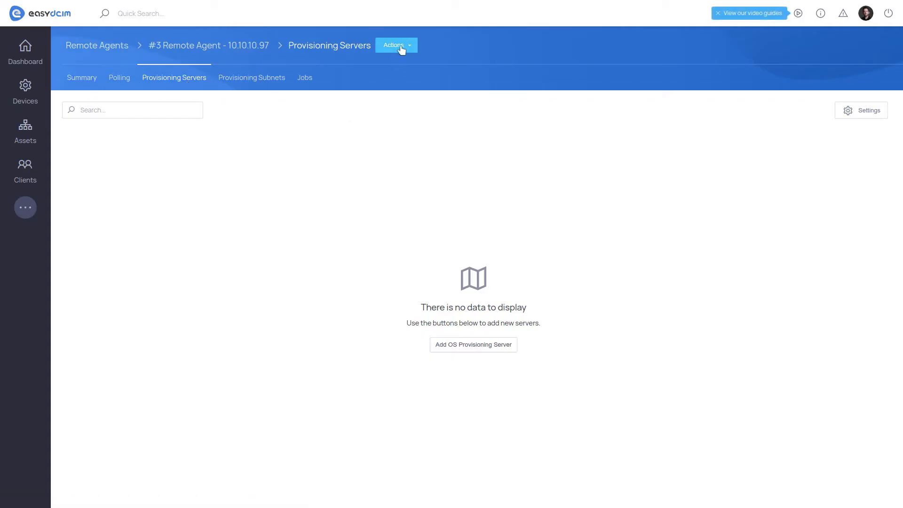
Step: Create an OS provisioning server named 'Remote Provisioning Server' with its usage location chosen
left_click(396, 45)
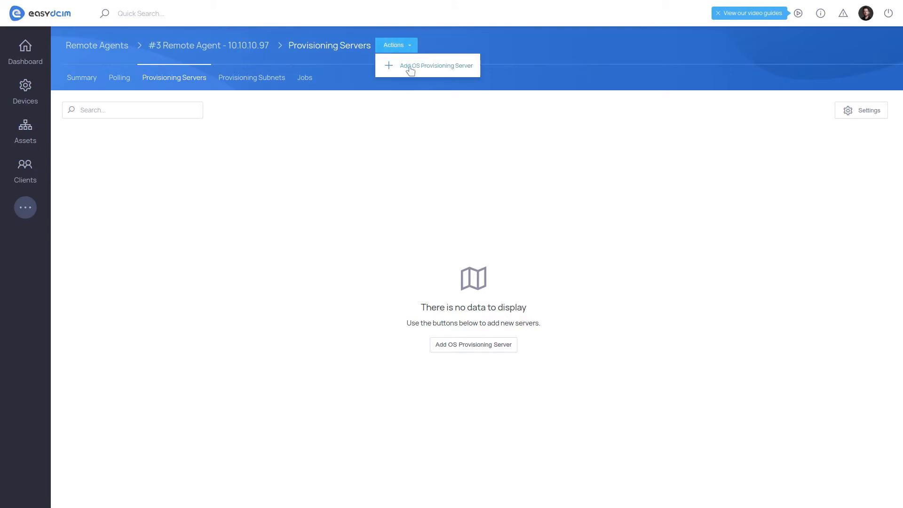
left_click(437, 65)
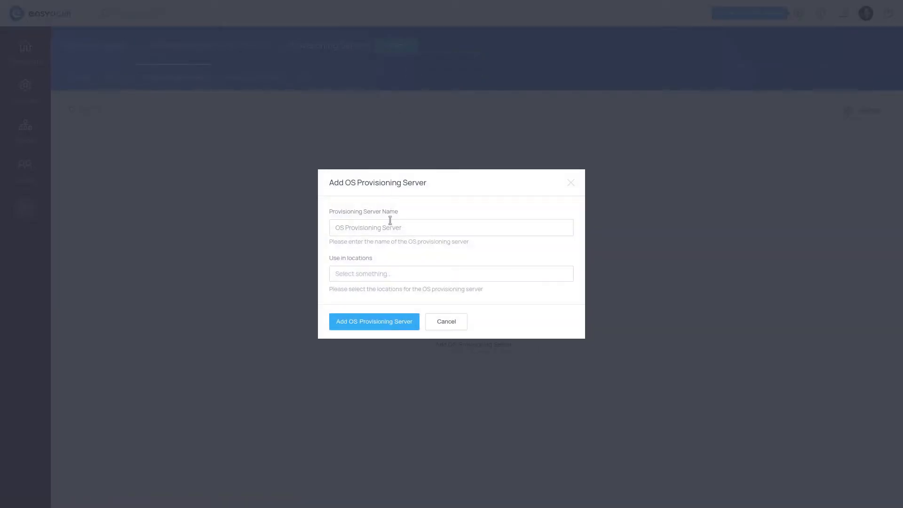
type("Remote Provi")
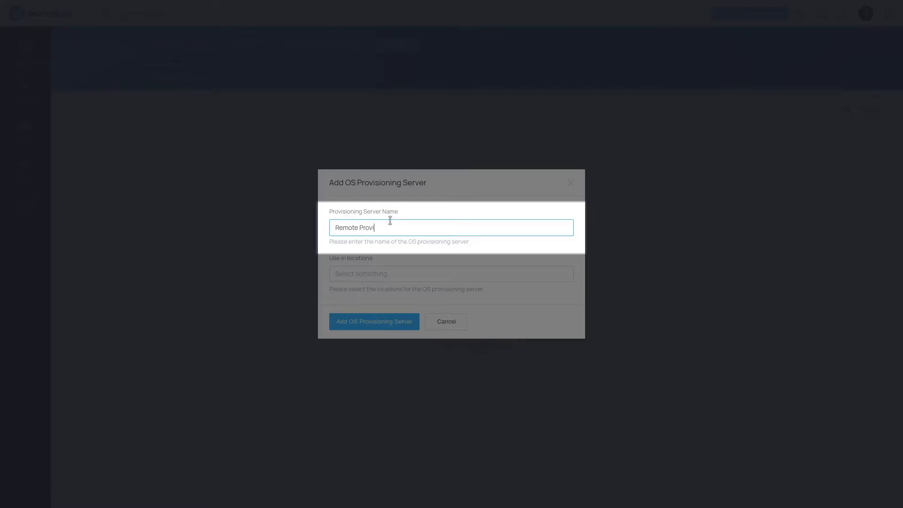
type("sioning")
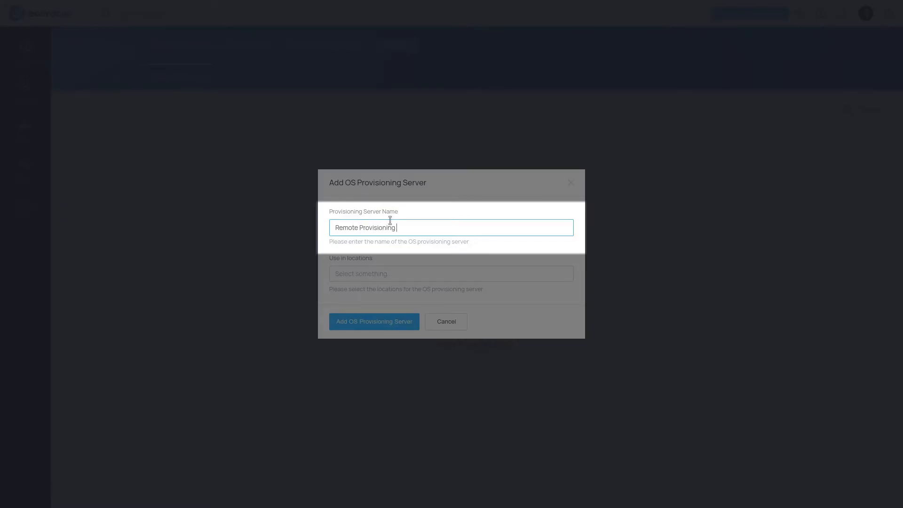
type("Server")
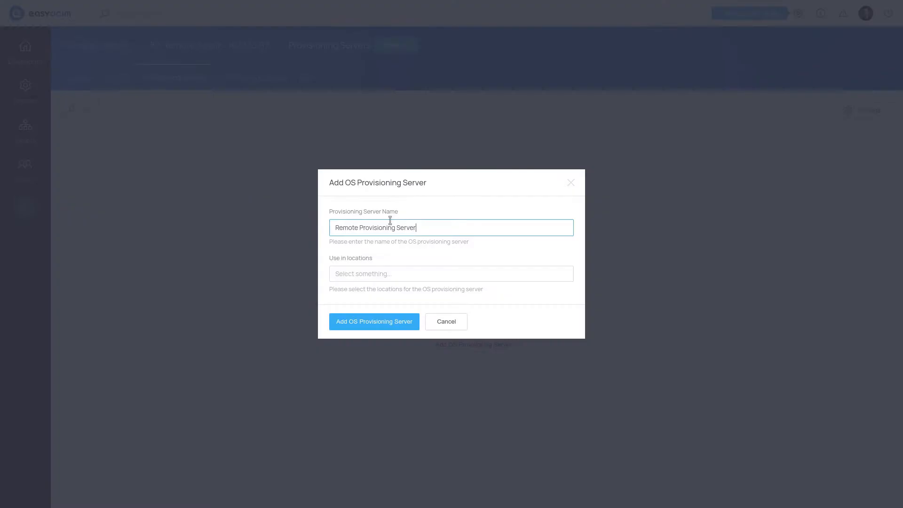
left_click(451, 273)
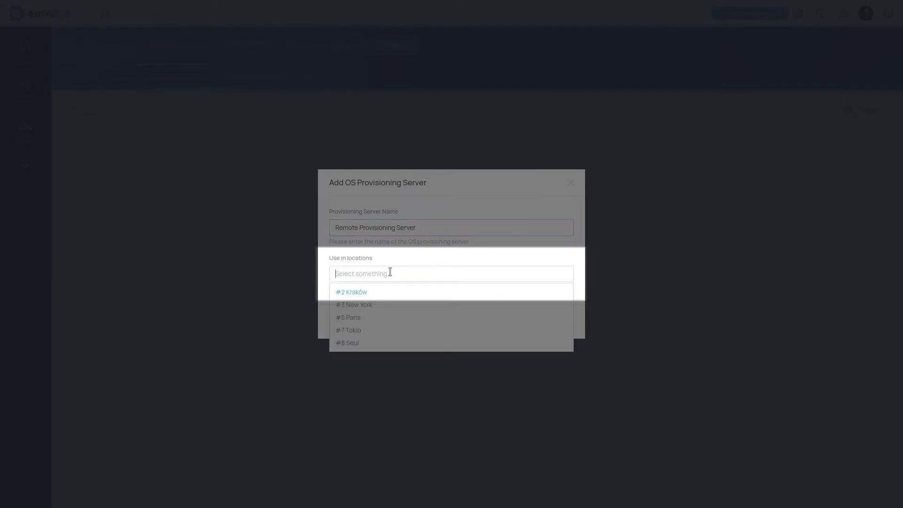
left_click(355, 305)
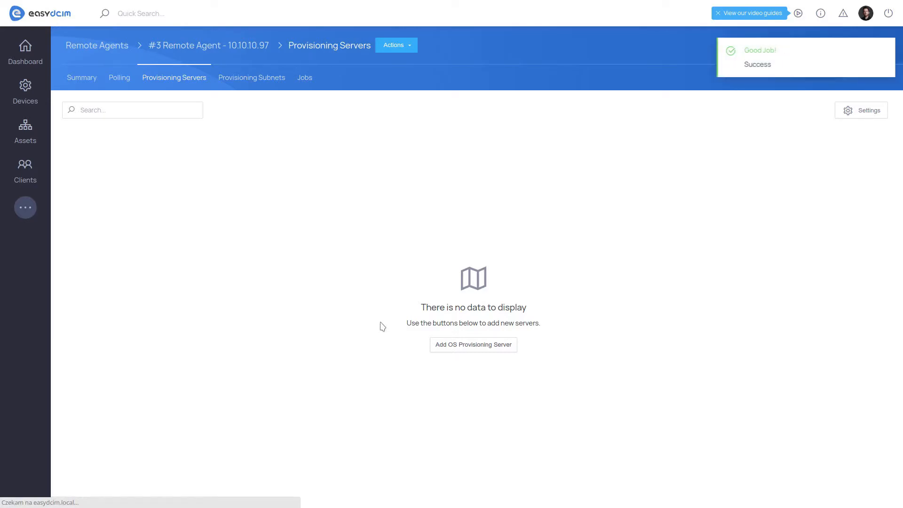
Step: Set the server's Nameserver 1 to 8.8.8.8 and Nameserver 2 to 1.1.1.1 and save
left_click(472, 344)
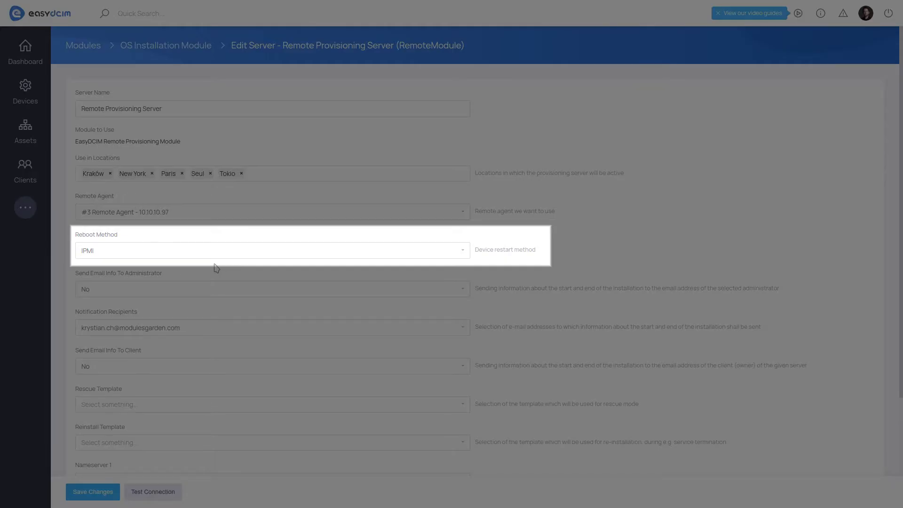
mouse_move(207, 265)
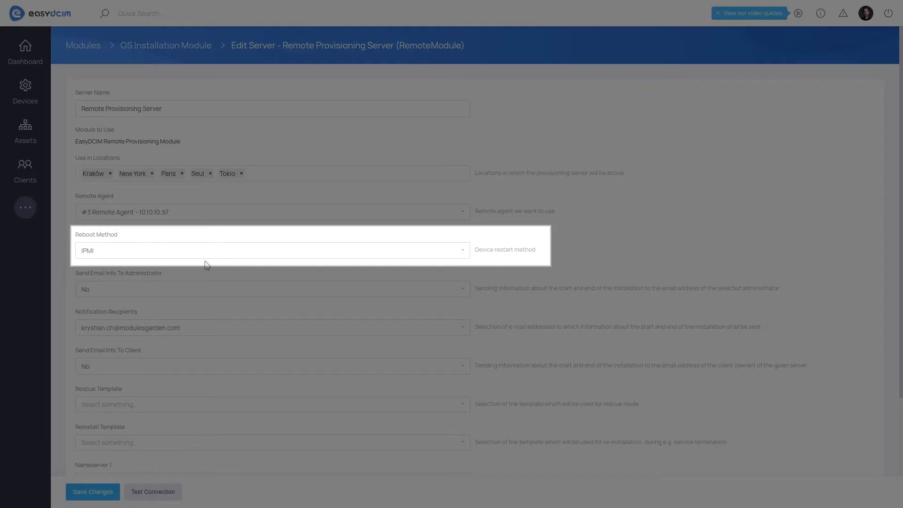
mouse_move(199, 261)
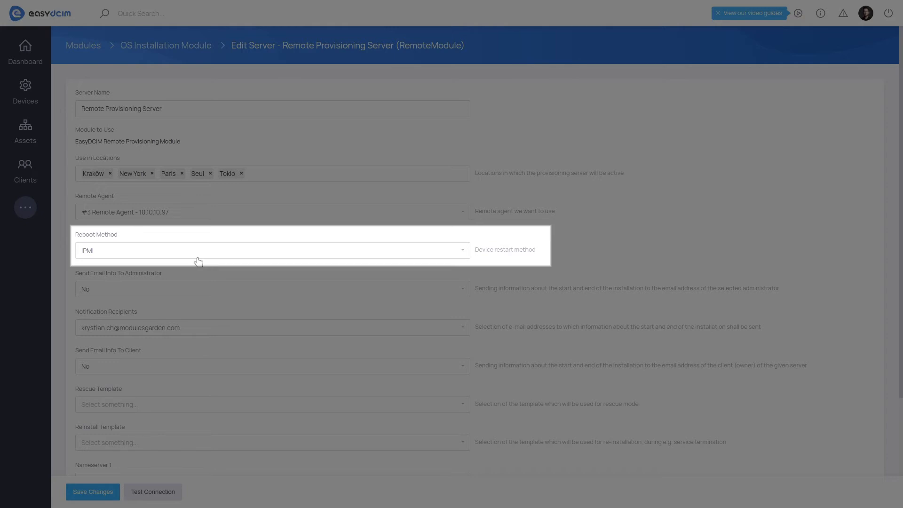
mouse_move(188, 323)
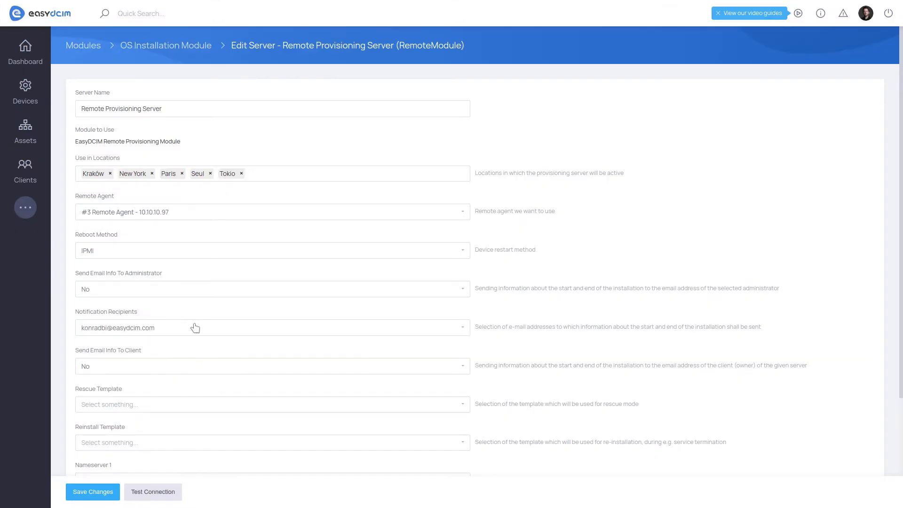
scroll("down", 3)
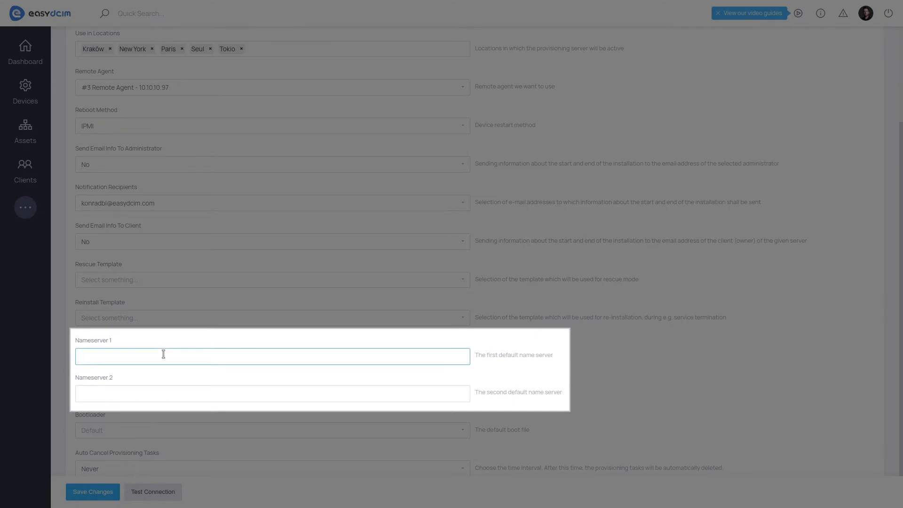
type("8.8.8.8")
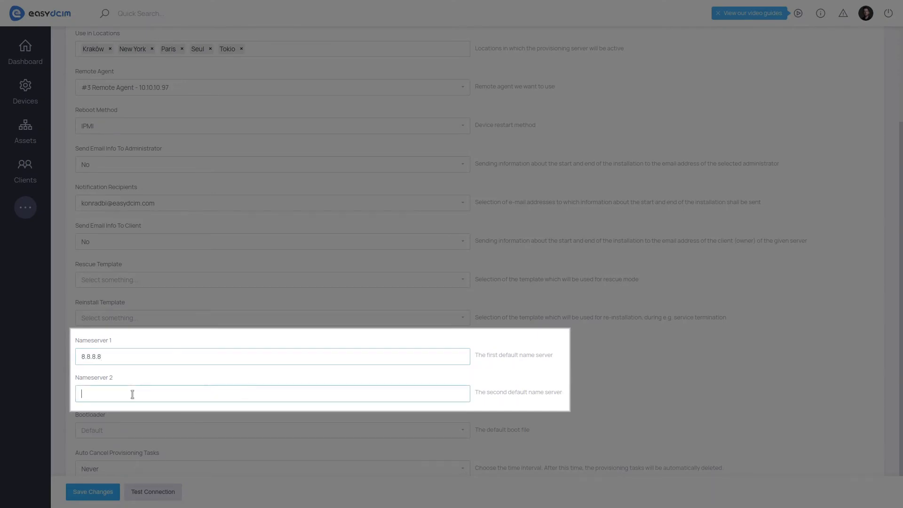
type("1.1.")
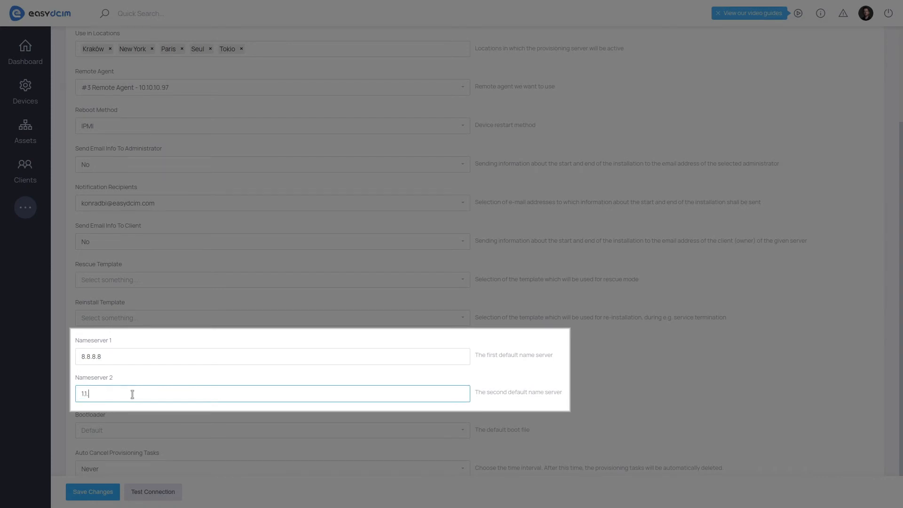
type("1.1")
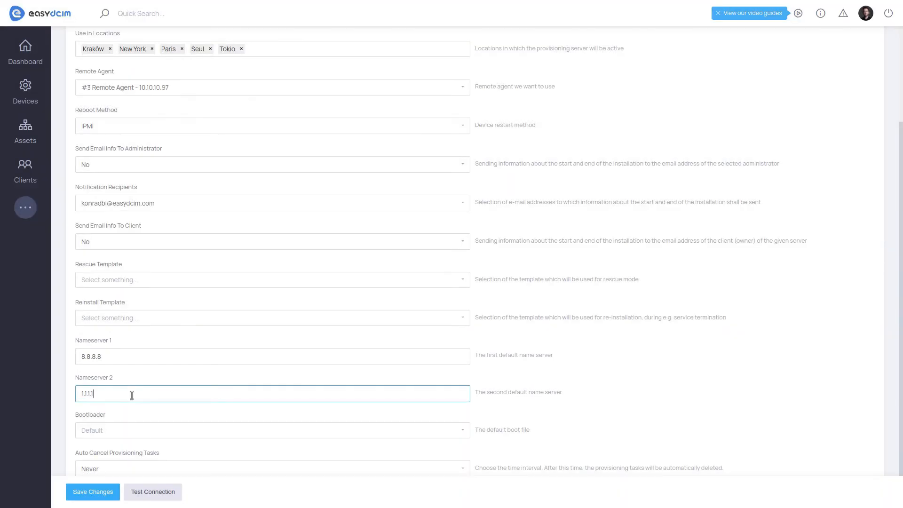
left_click(92, 492)
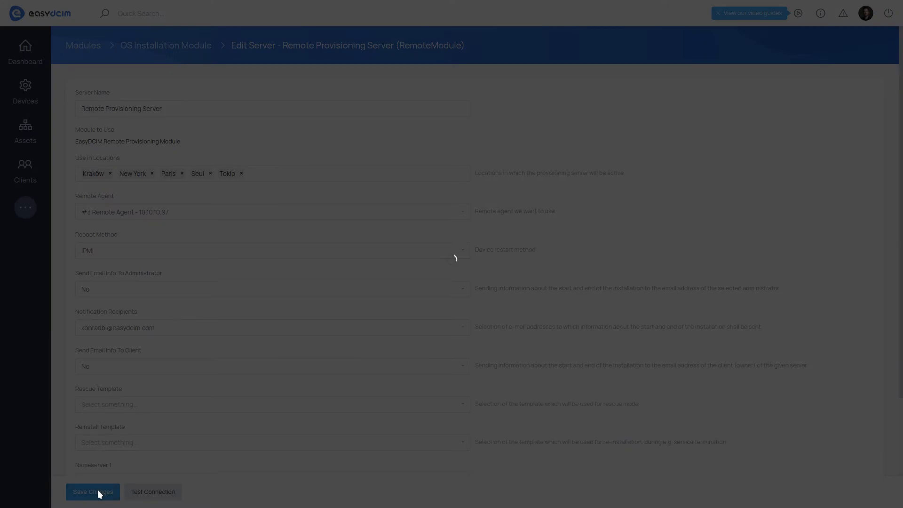
left_click(92, 491)
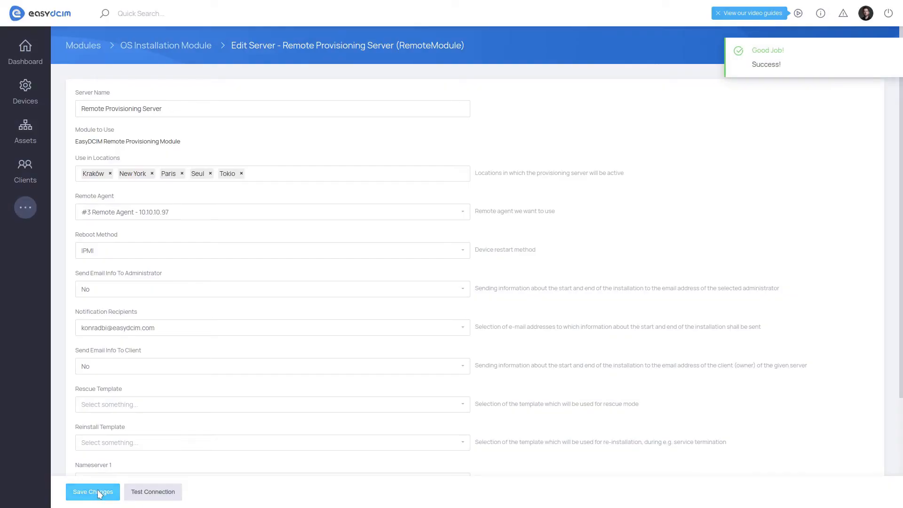
left_click(92, 491)
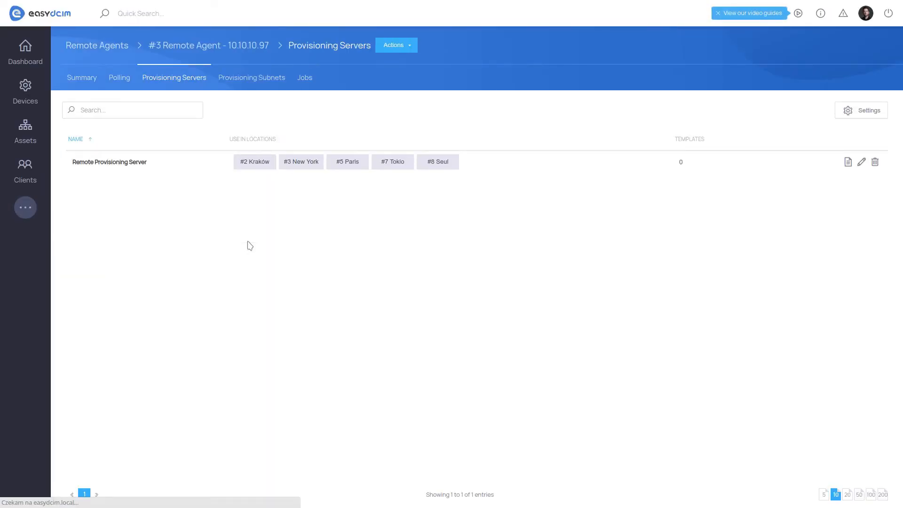
Step: Return to the agent summary and highlight the DHCP server no-subnet warning
left_click(81, 77)
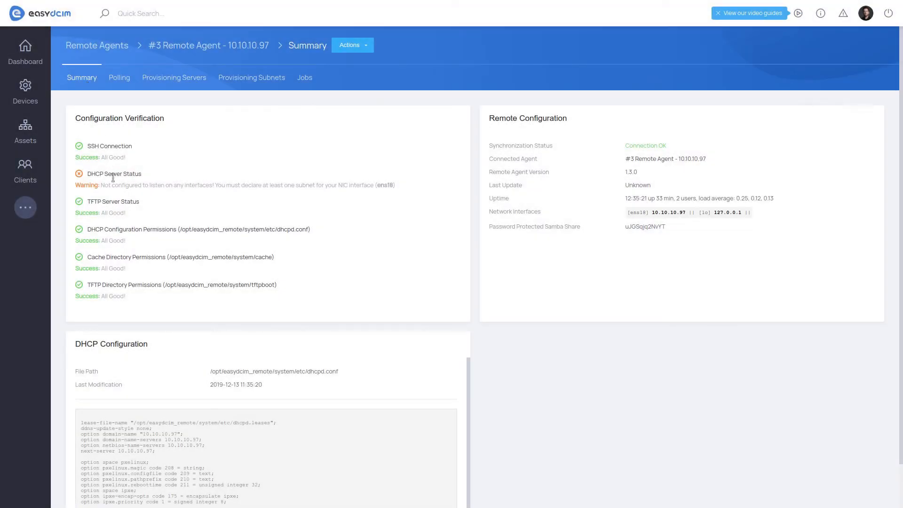
mouse_move(102, 185)
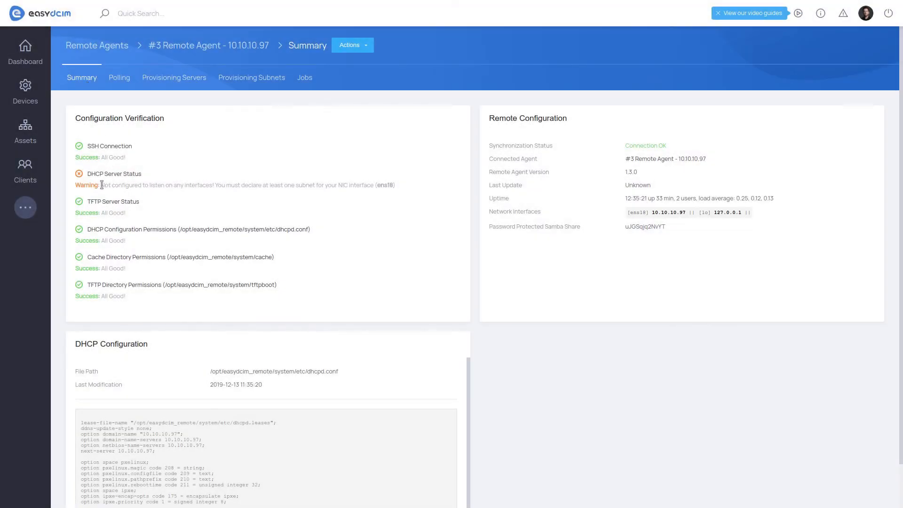
mouse_move(98, 181)
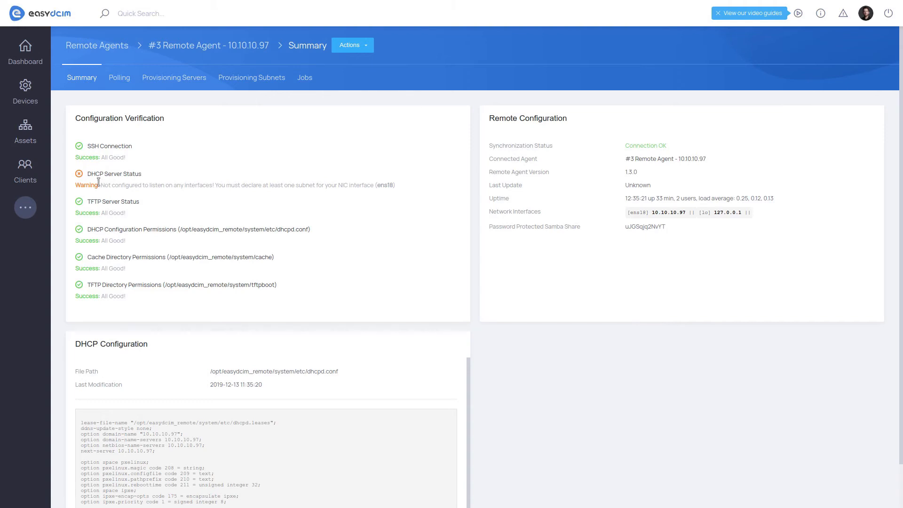
double_click(114, 173)
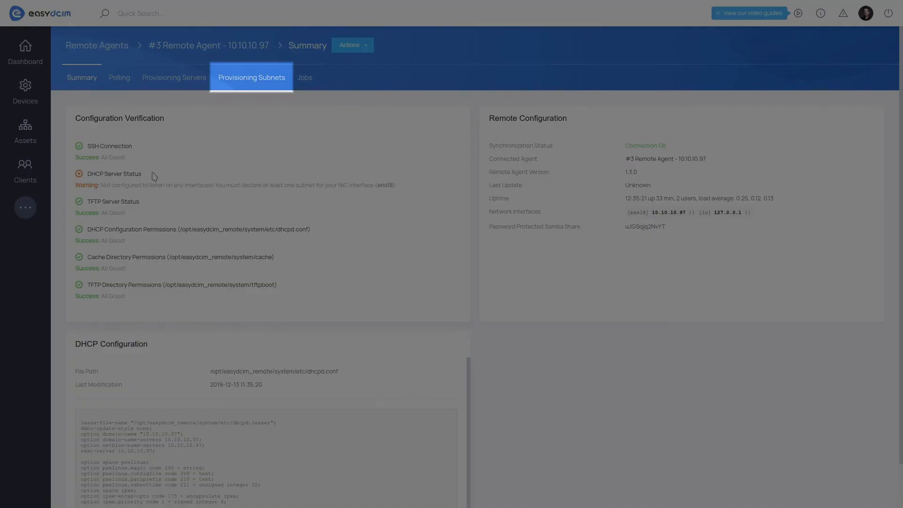
mouse_move(227, 179)
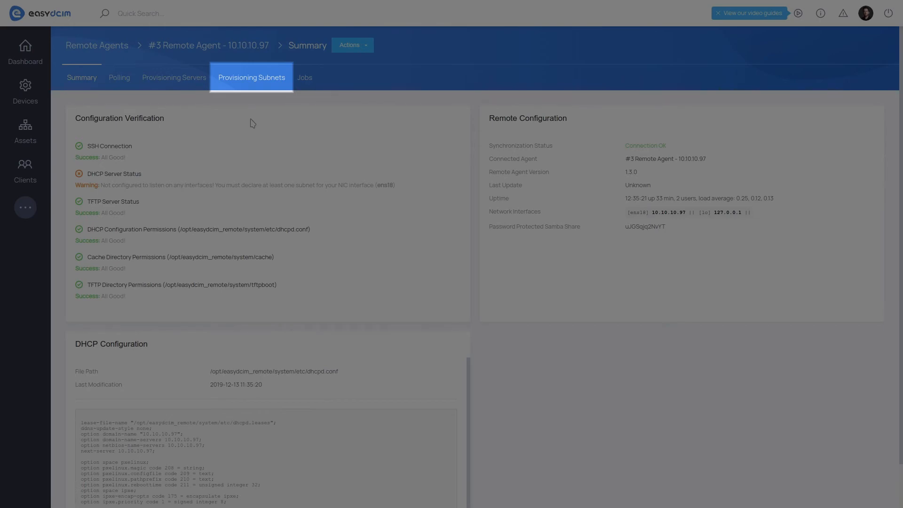
mouse_move(260, 83)
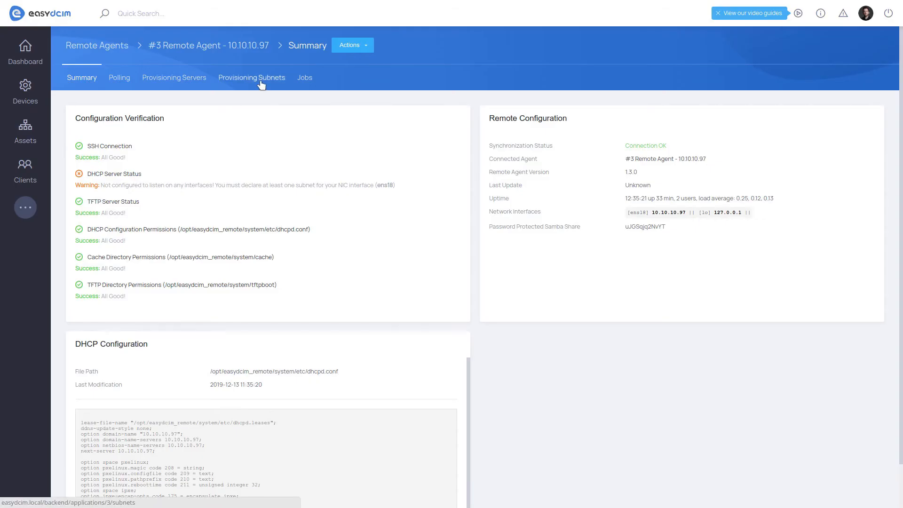
Step: Show the empty Provisioning Subnets list and reveal the Create Subnet action
left_click(252, 77)
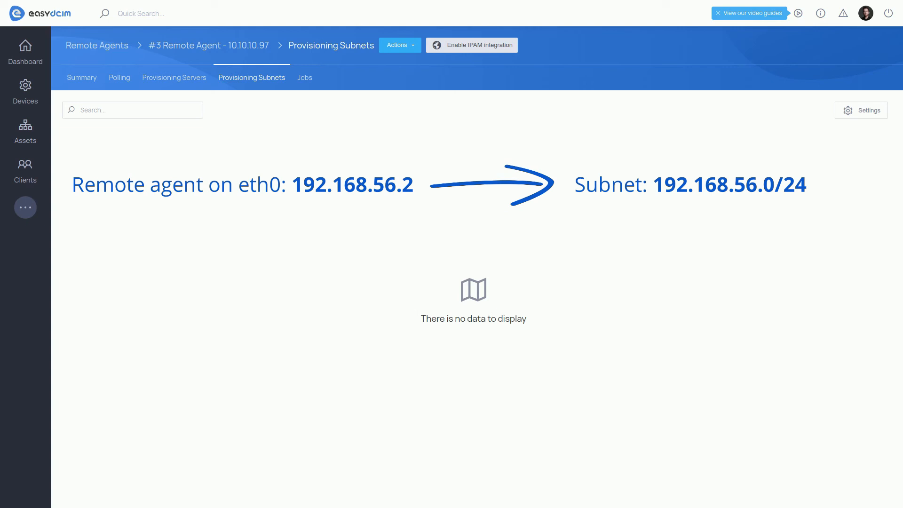
left_click(399, 45)
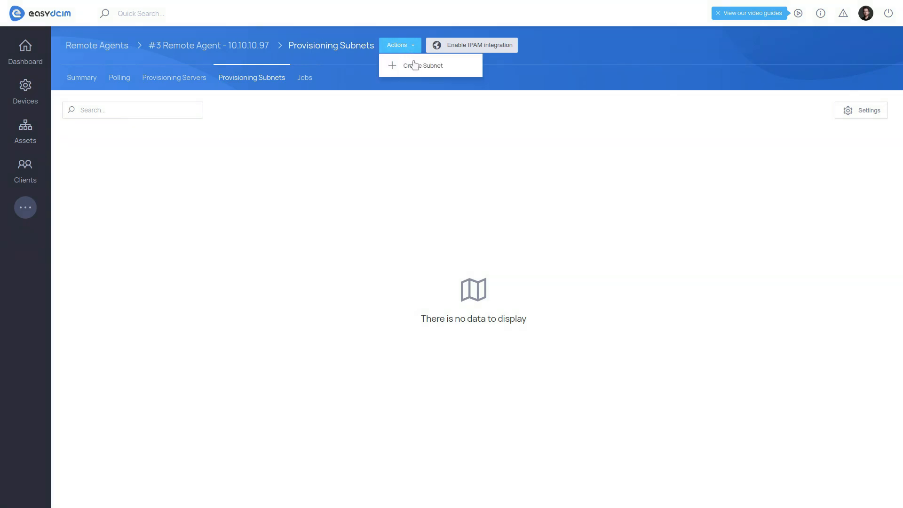
Step: Create subnet 10.10.0.0 mask 20, gateway 10.10.10.97, description Local Interface, and save it
left_click(422, 65)
type("10.10.0")
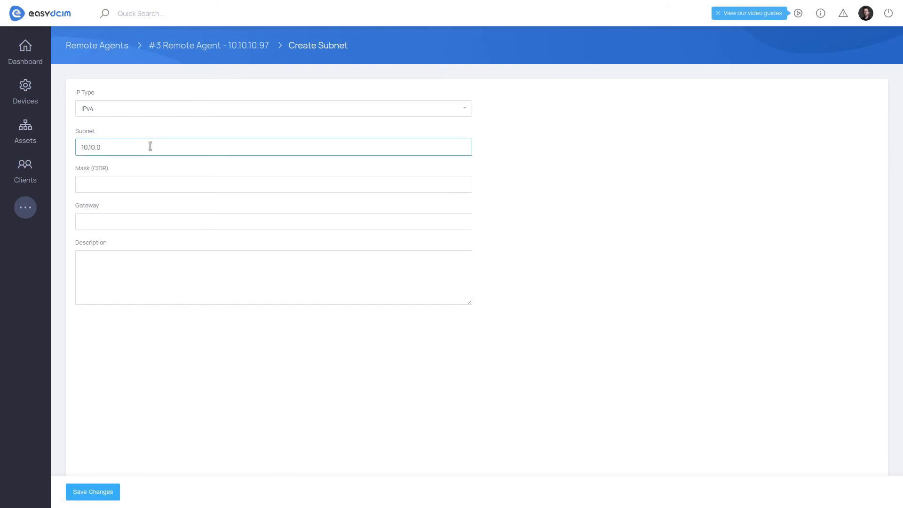
type("20")
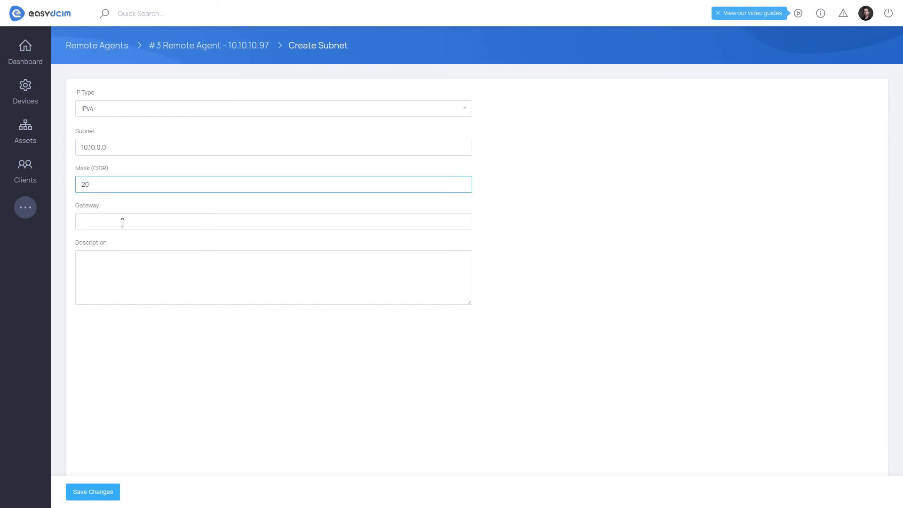
type("10.10.10.97")
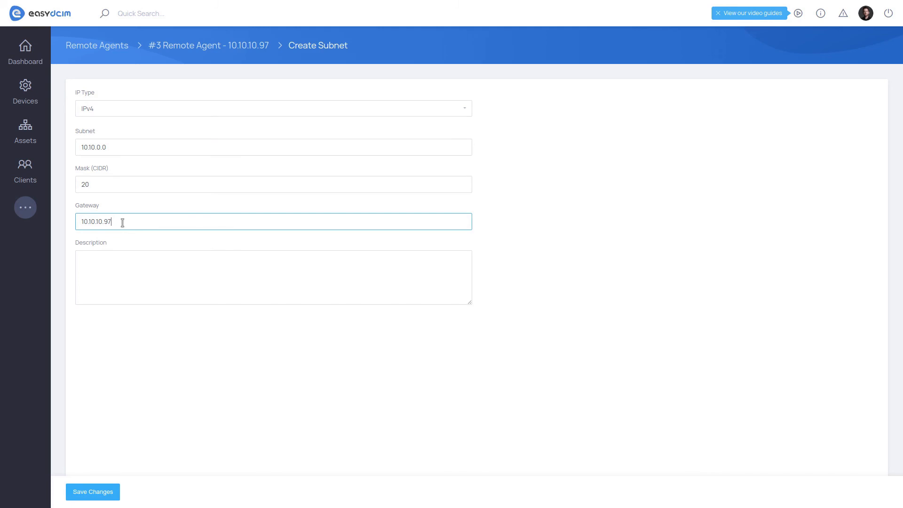
type("Local")
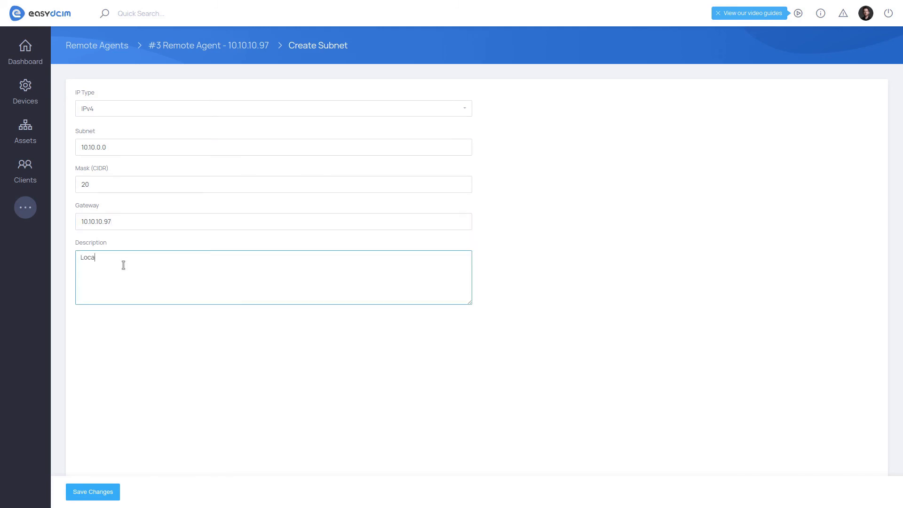
left_click(92, 491)
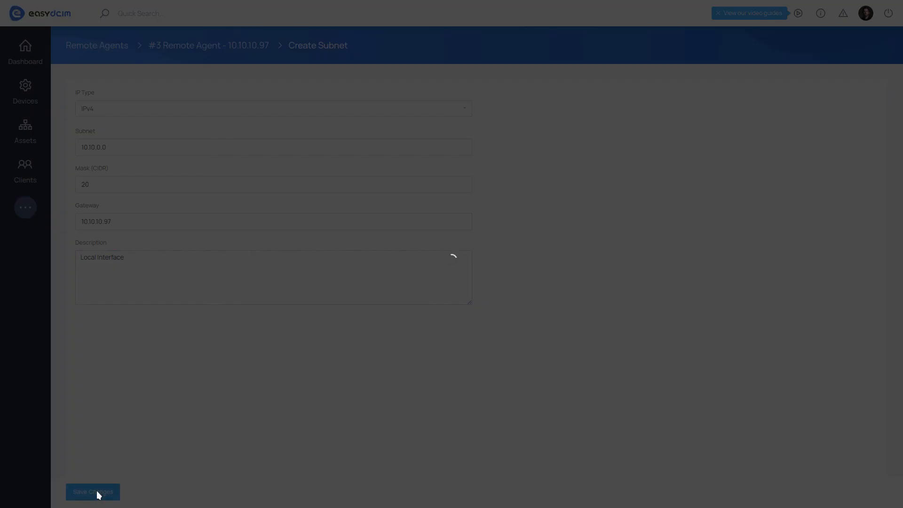
left_click(93, 491)
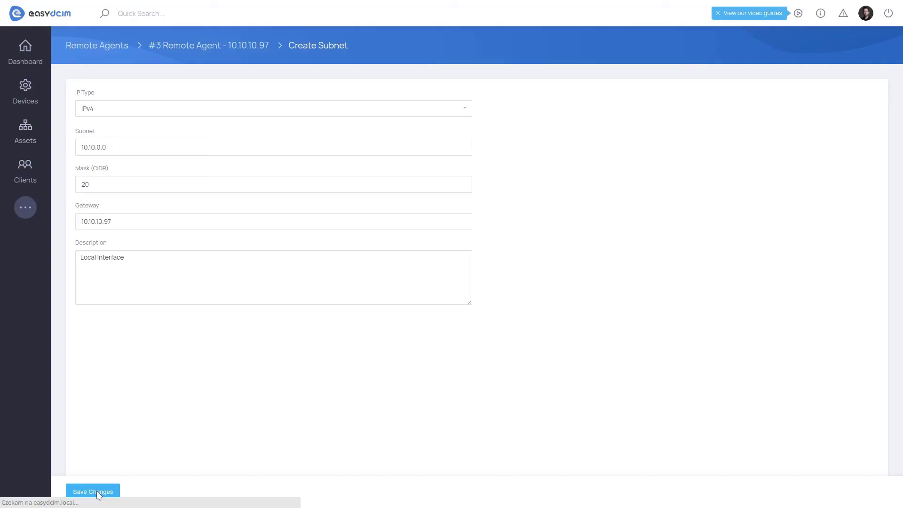
left_click(93, 492)
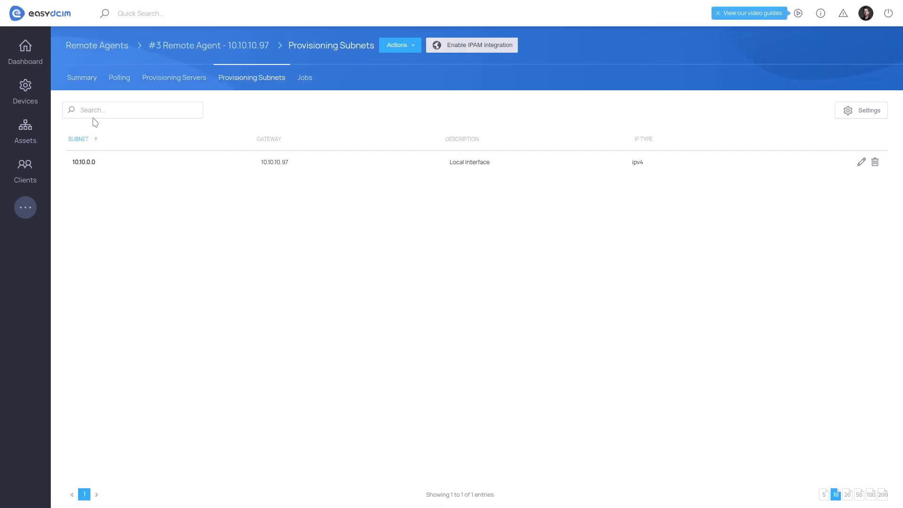
Step: Confirm all summary checks show Success and highlight the 10.10.0.0 shared-network DHCP block
left_click(81, 77)
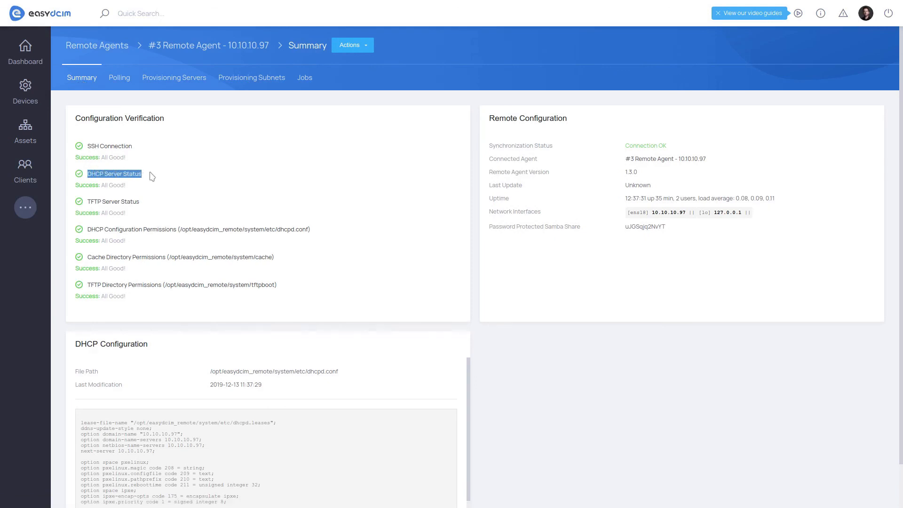
left_click(160, 183)
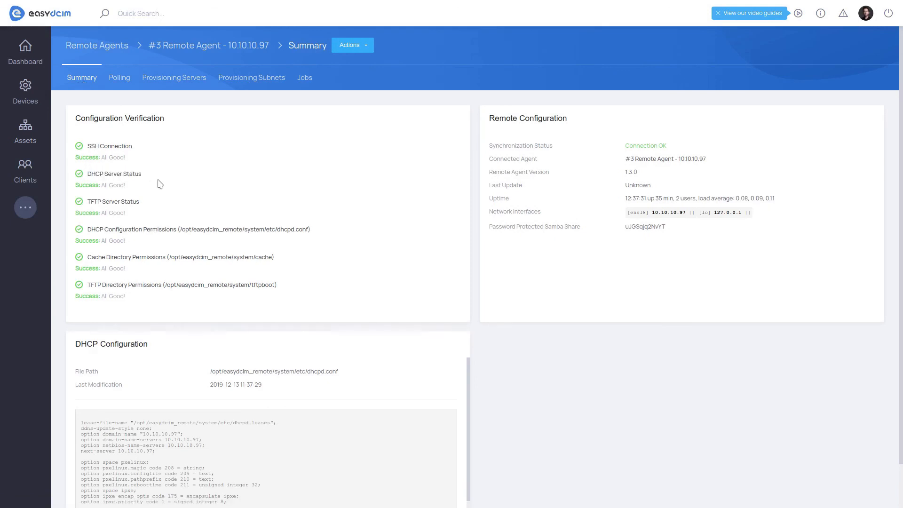
scroll("down", 3)
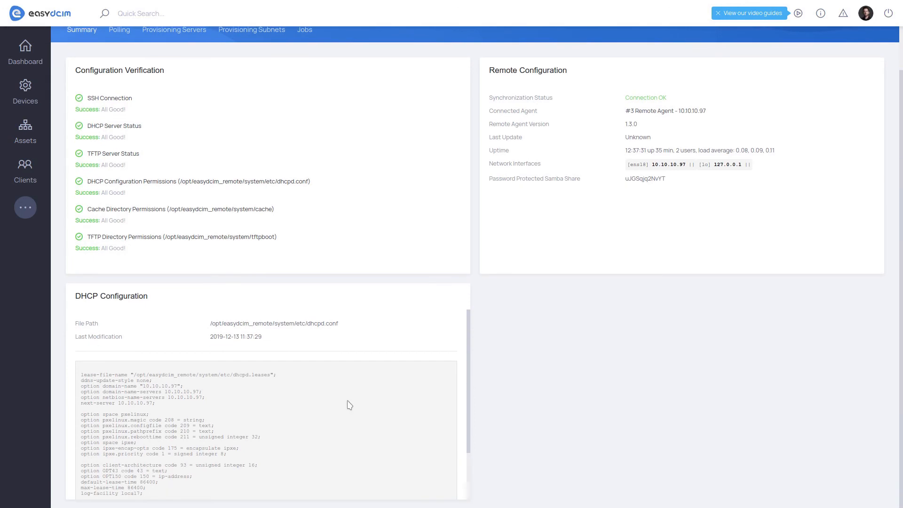
scroll("down", 3)
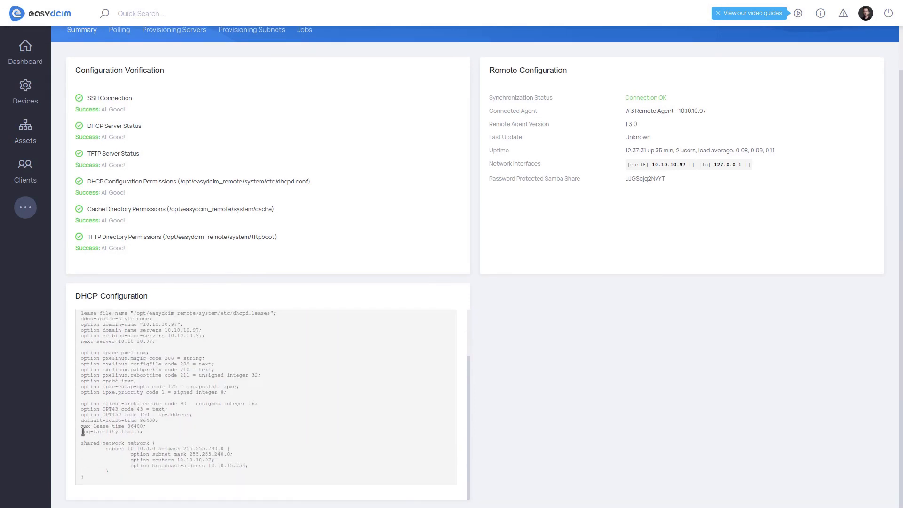
double_click(114, 443)
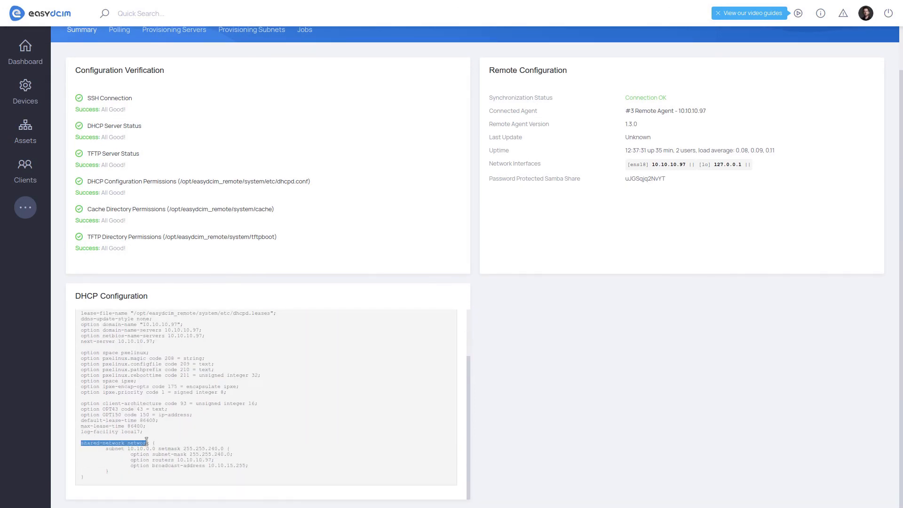